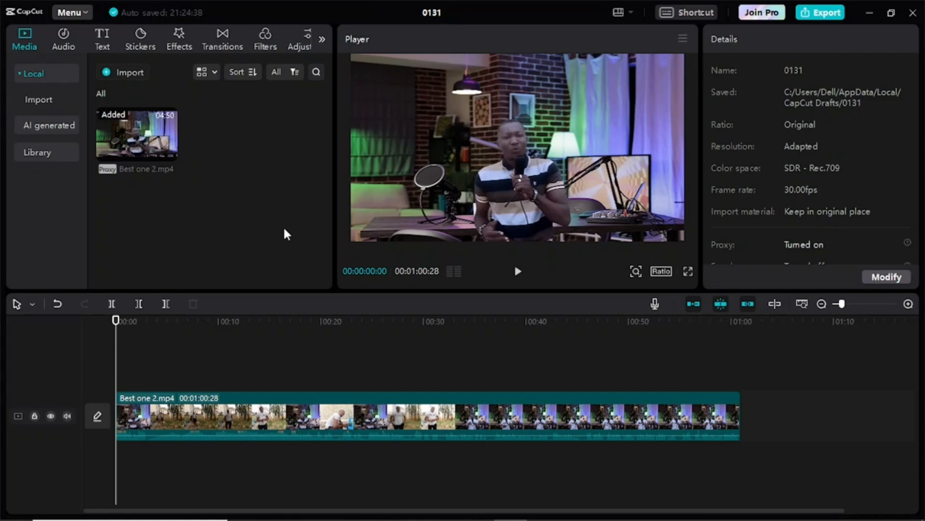
{"action": "mouse_move", "coordinate": [281, 171]}
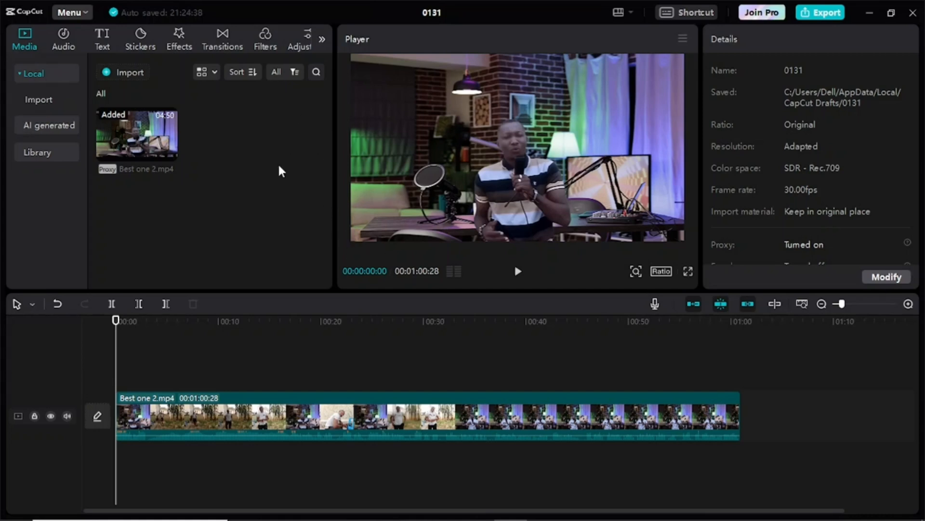
{"action": "mouse_move", "coordinate": [353, 249]}
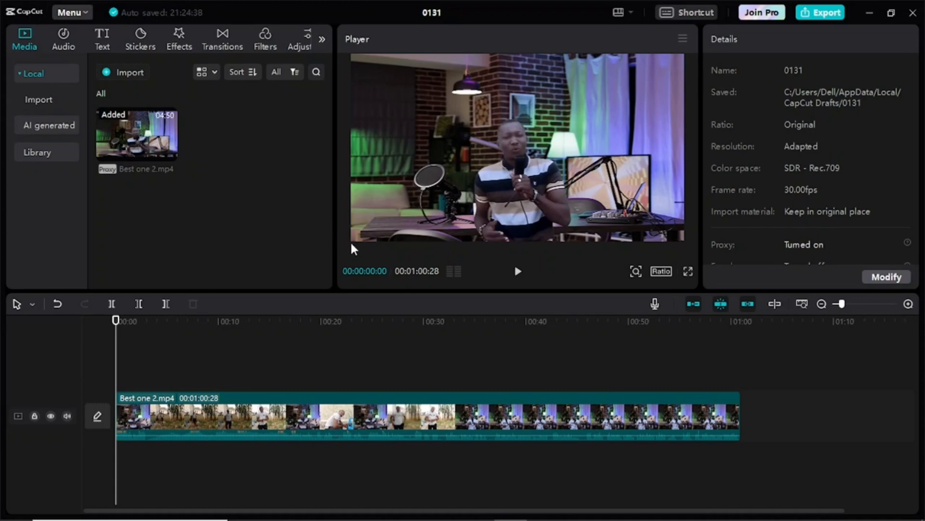
{"action": "mouse_move", "coordinate": [384, 255]}
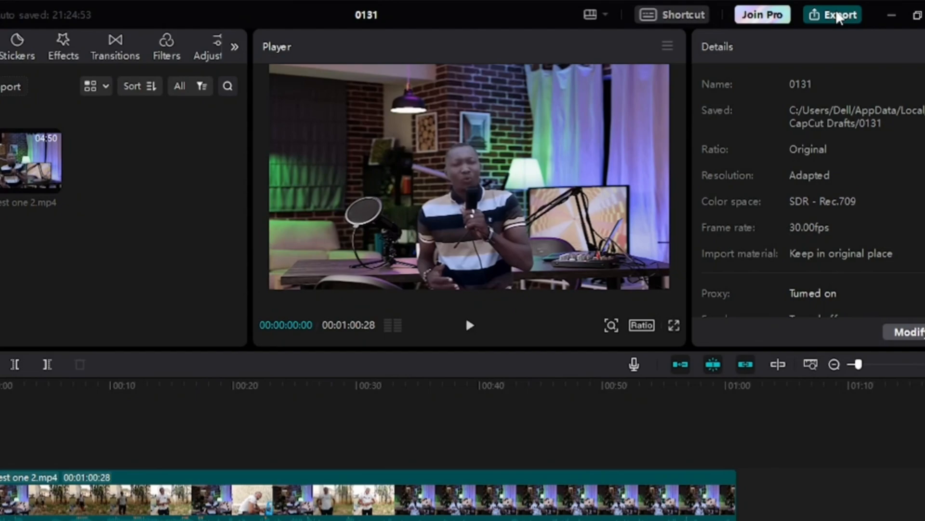
Start exporting the project as a 1080P, H.264, mp4, 30fps video
{"action": "left_click", "coordinate": [832, 14]}
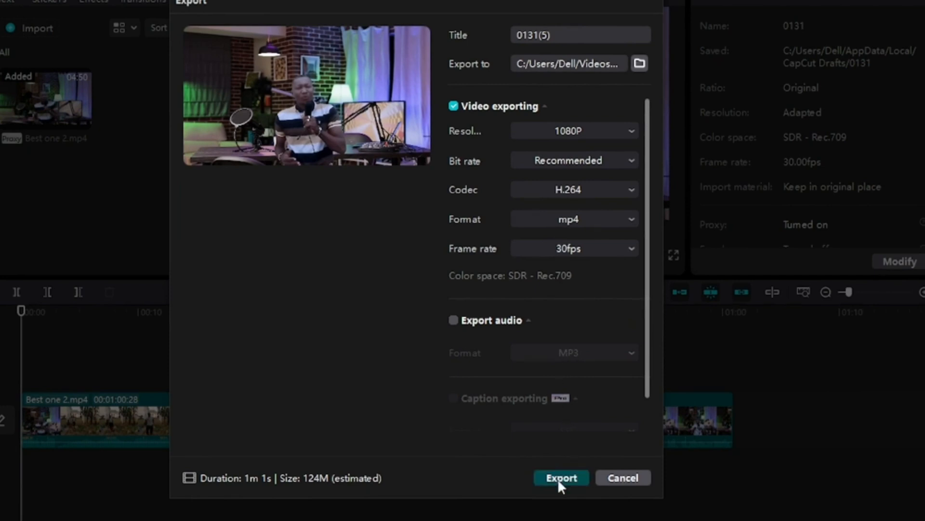
{"action": "left_click", "coordinate": [560, 477]}
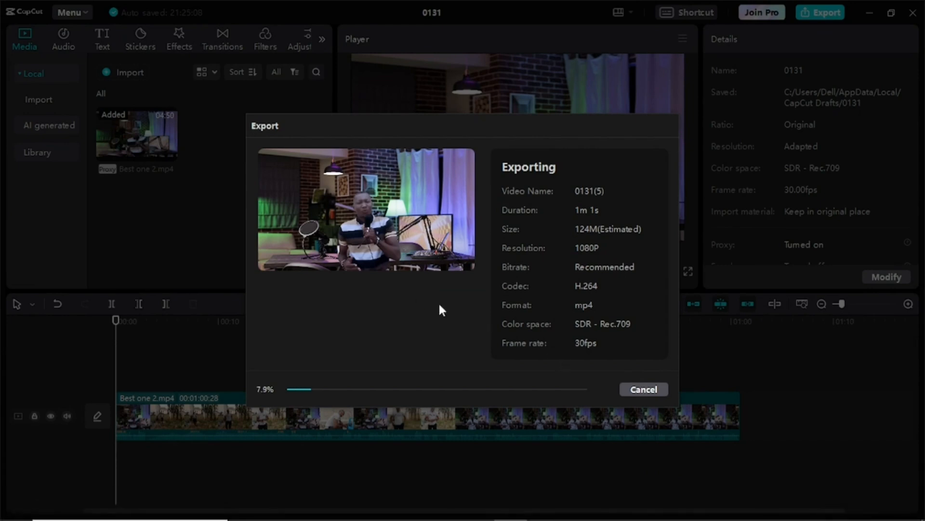
{"action": "mouse_move", "coordinate": [472, 303]}
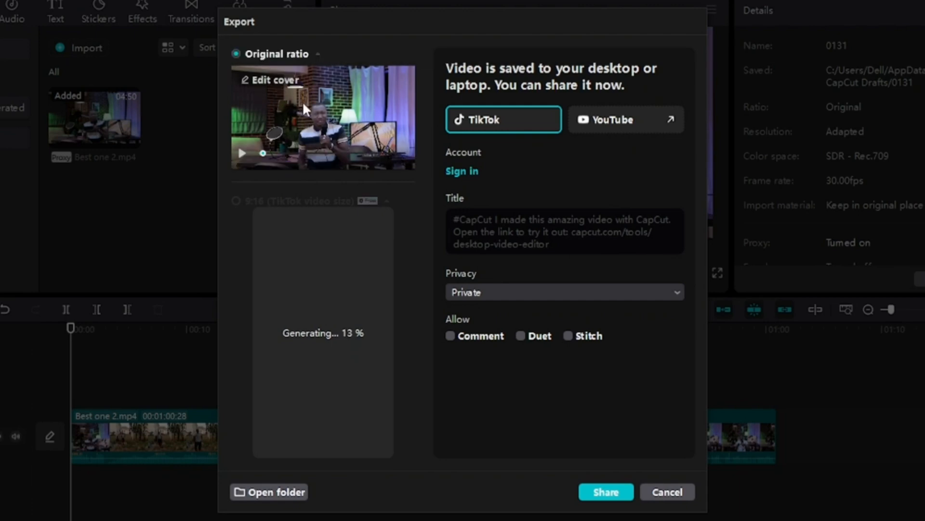
{"action": "mouse_move", "coordinate": [318, 301]}
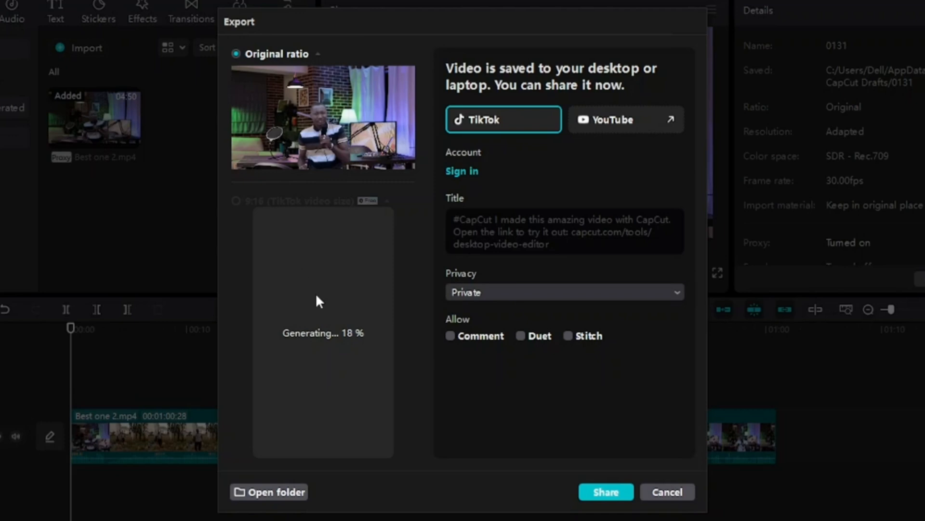
{"action": "mouse_move", "coordinate": [299, 286]}
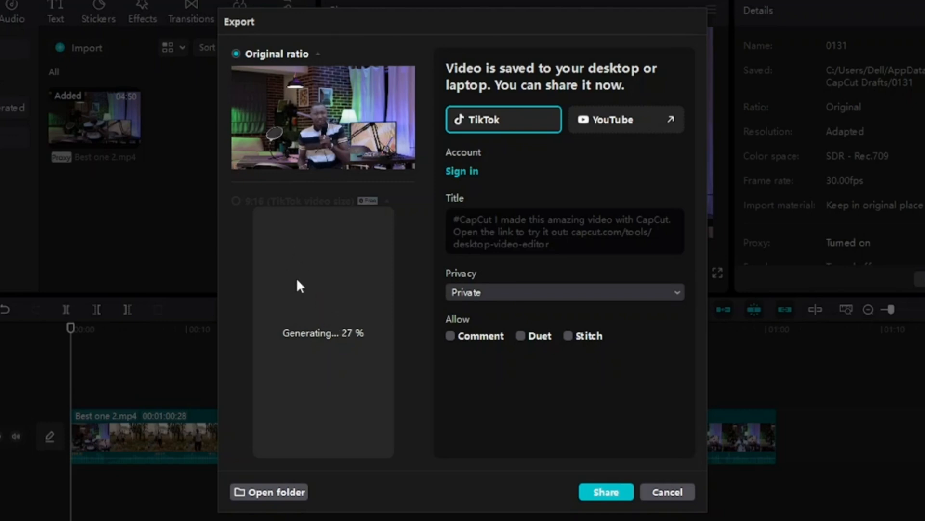
{"action": "mouse_move", "coordinate": [219, 218]}
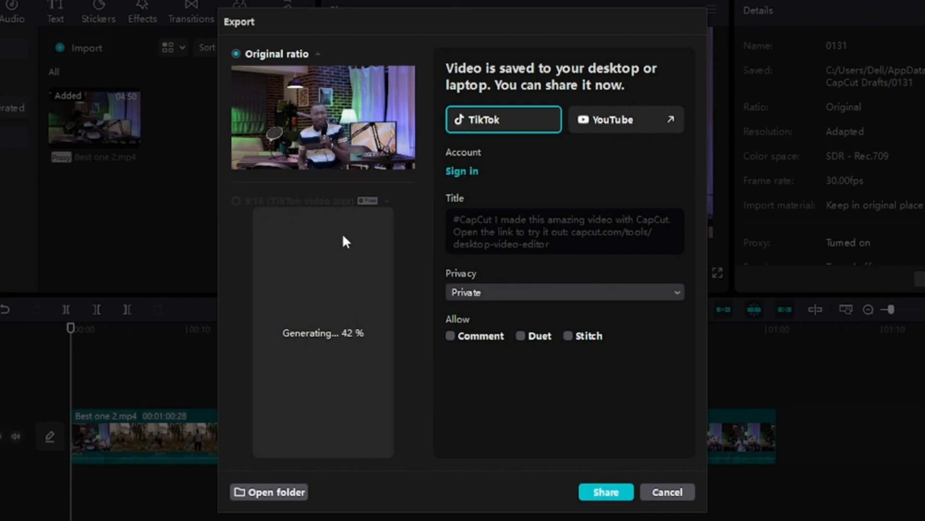
{"action": "mouse_move", "coordinate": [515, 146]}
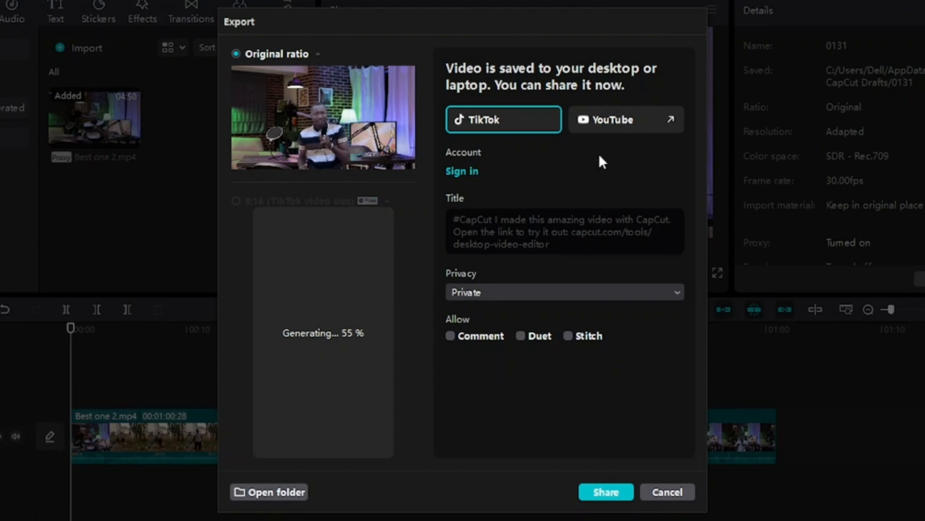
{"action": "mouse_move", "coordinate": [525, 87]}
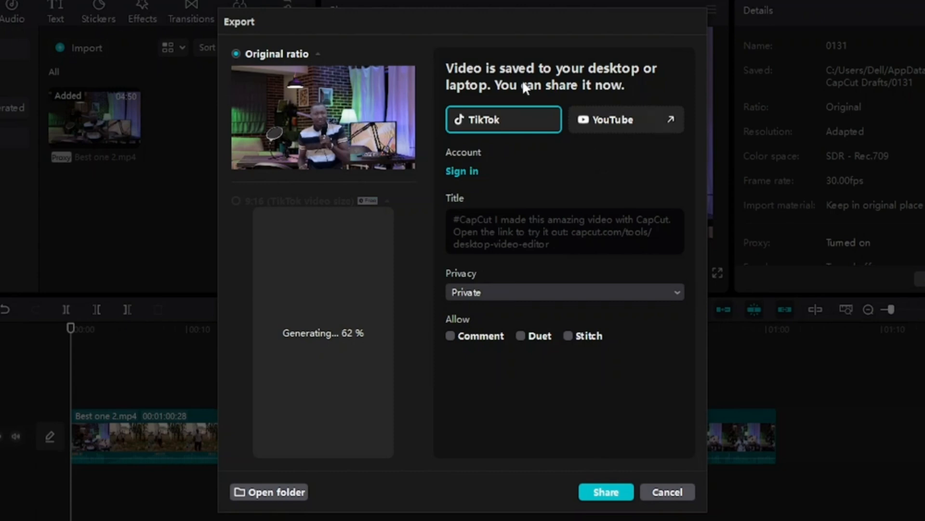
{"action": "mouse_move", "coordinate": [526, 205]}
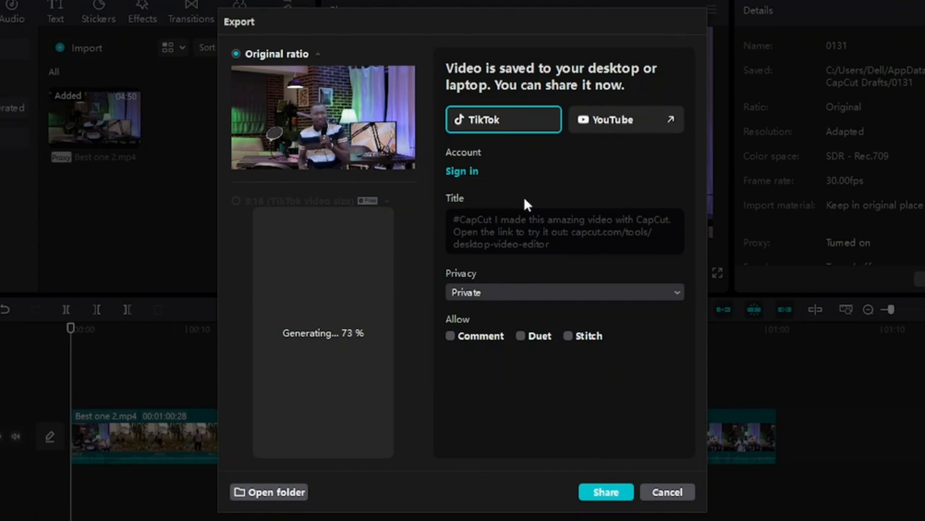
{"action": "mouse_move", "coordinate": [345, 367]}
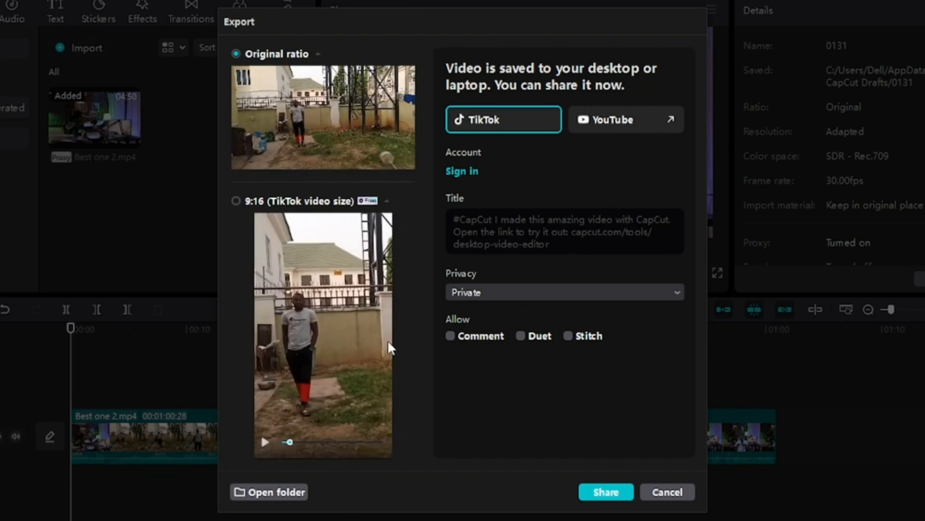
{"action": "mouse_move", "coordinate": [250, 223]}
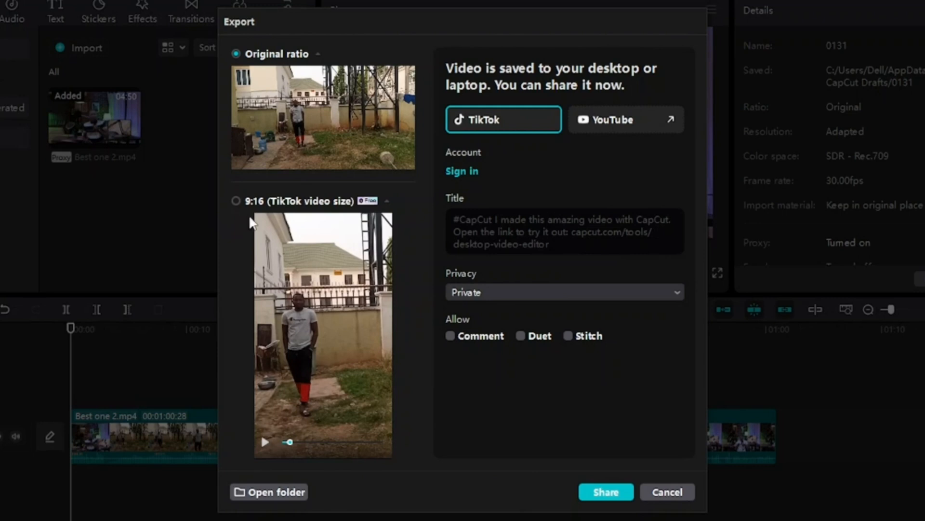
{"action": "mouse_move", "coordinate": [351, 289]}
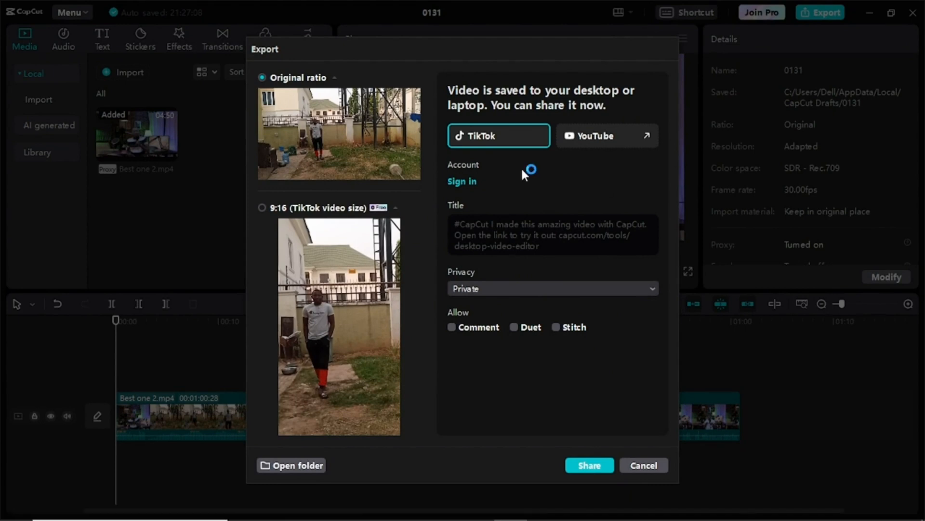
{"action": "mouse_move", "coordinate": [526, 175]}
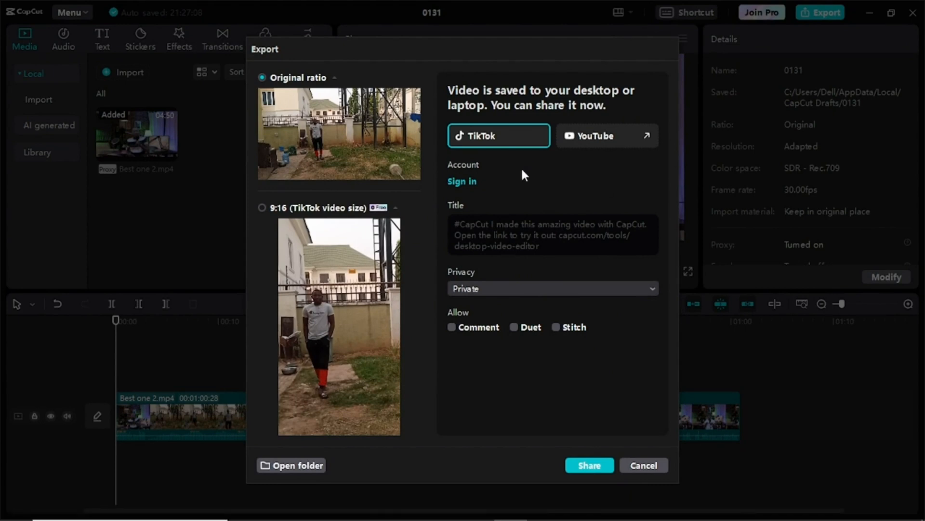
Return from the Edge 'Signed in' page to the CapCut desktop app via Open CapCut
{"action": "left_click", "coordinate": [462, 181]}
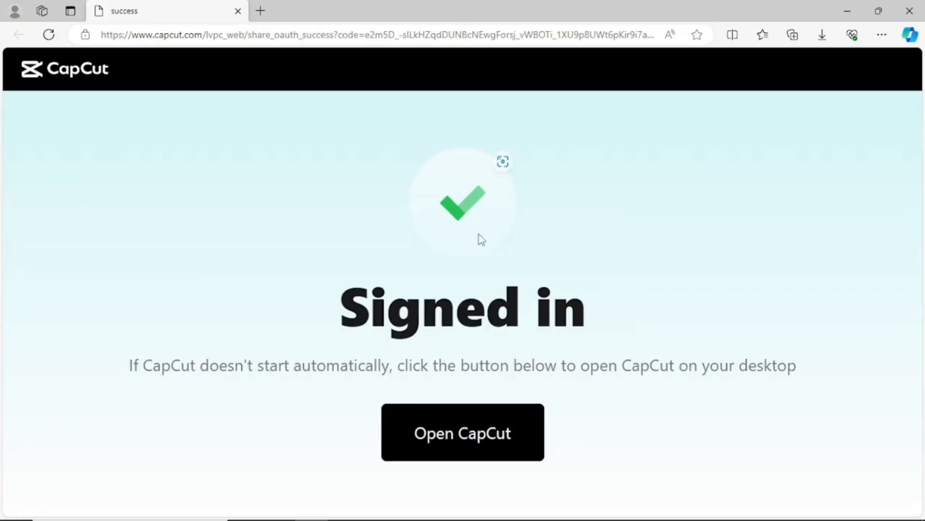
{"action": "mouse_move", "coordinate": [479, 243]}
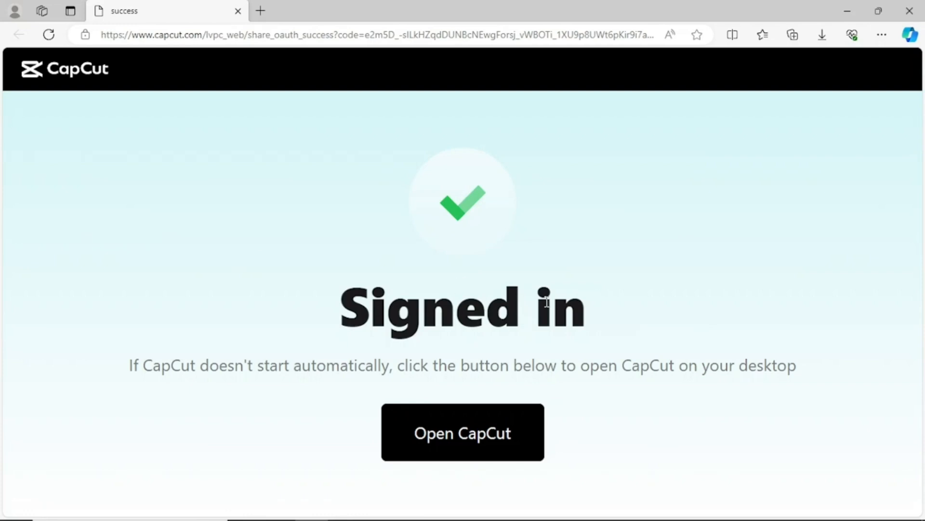
{"action": "mouse_move", "coordinate": [548, 282]}
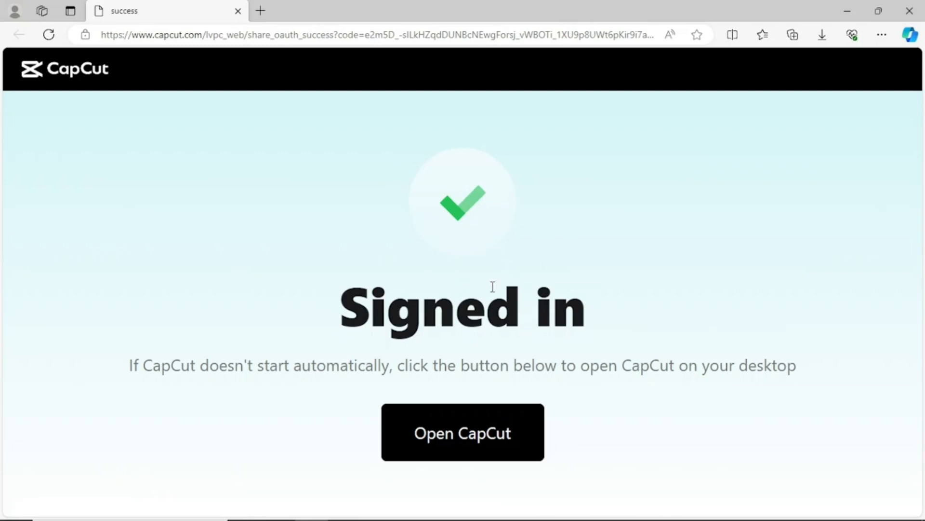
{"action": "mouse_move", "coordinate": [553, 275]}
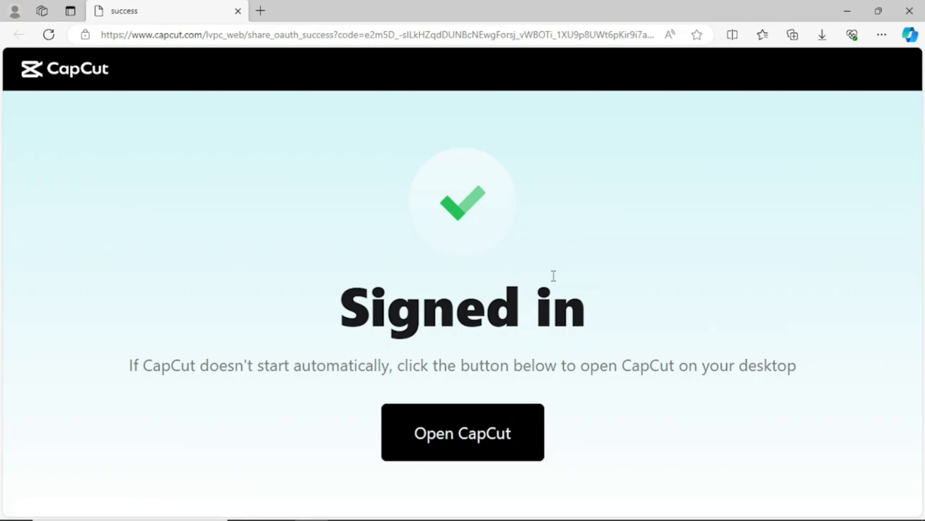
{"action": "mouse_move", "coordinate": [545, 277]}
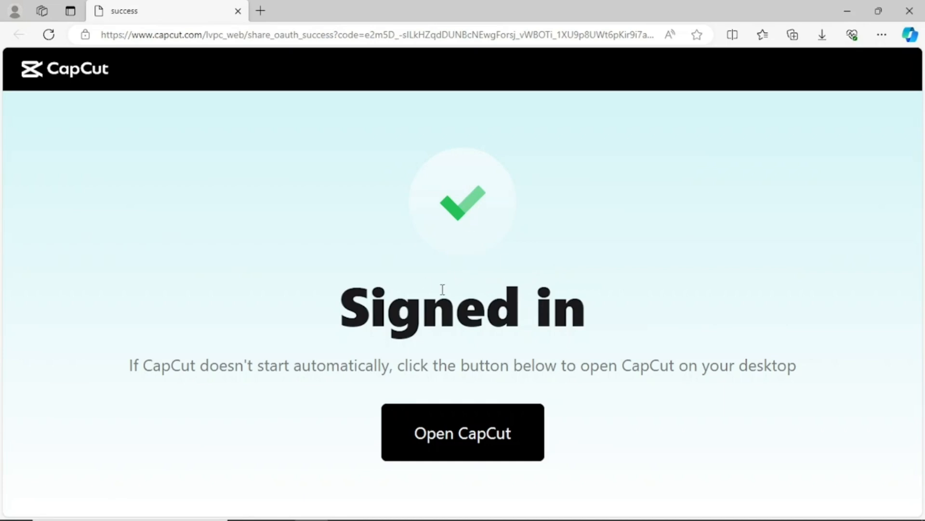
{"action": "mouse_move", "coordinate": [454, 439]}
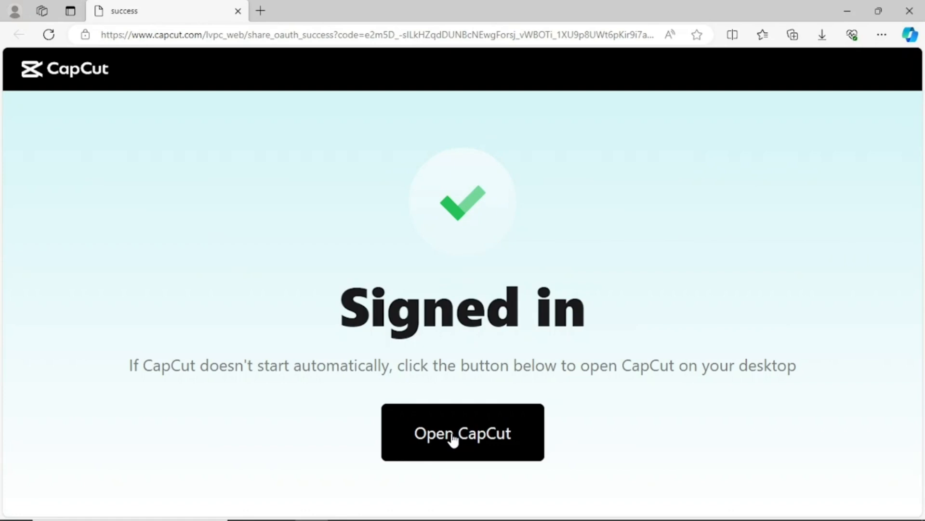
{"action": "left_click", "coordinate": [463, 432]}
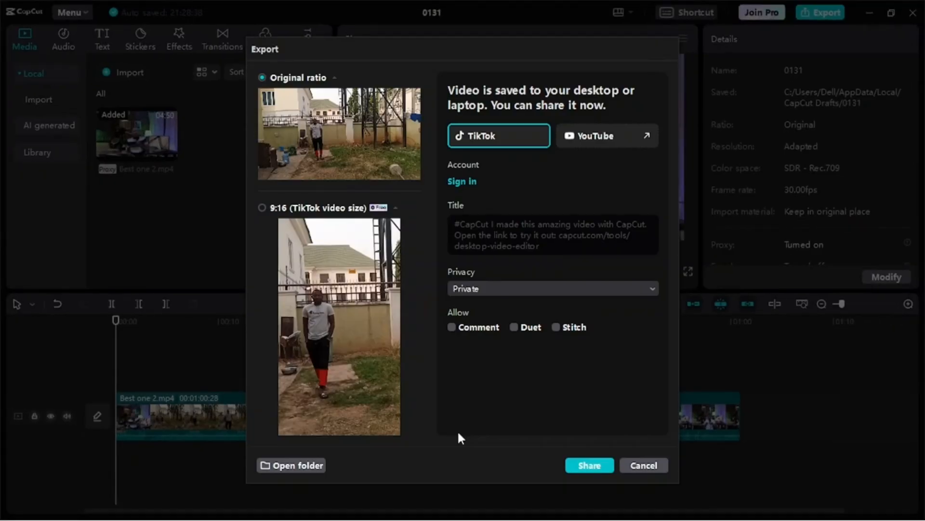
Set the TikTok share to 9:16 size, Public privacy, and Comment allowed
{"action": "left_click", "coordinate": [462, 181]}
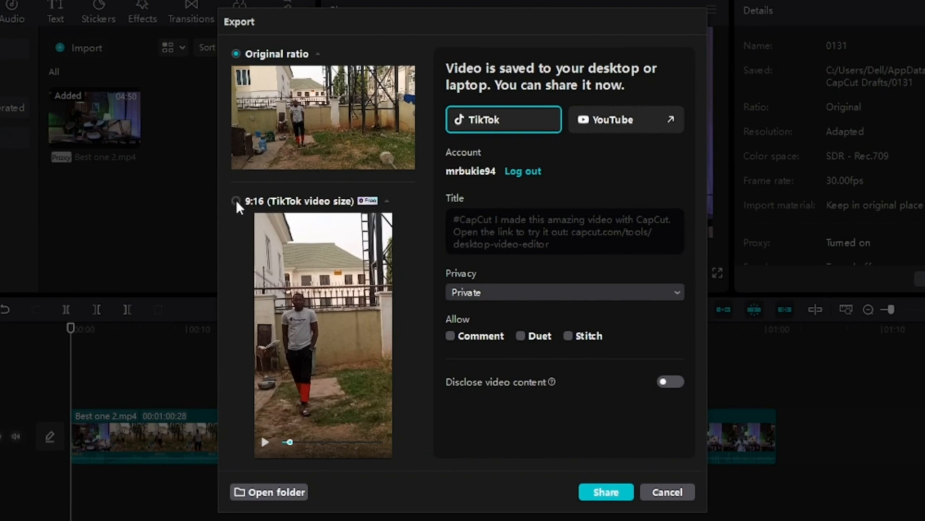
{"action": "left_click", "coordinate": [235, 200]}
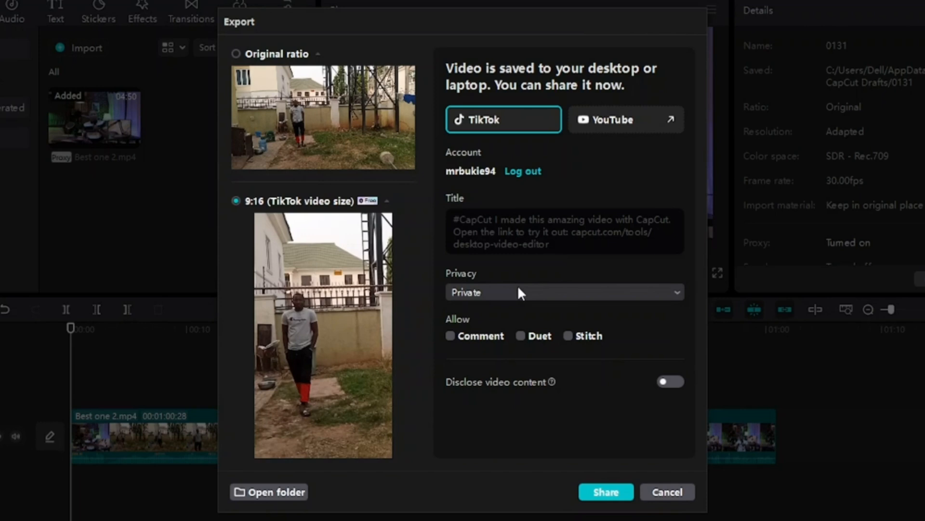
{"action": "left_click", "coordinate": [564, 291]}
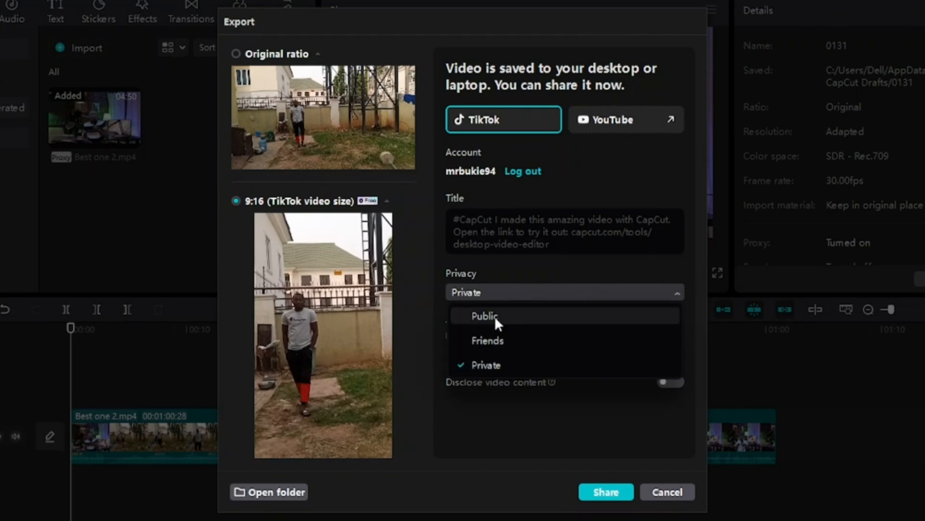
{"action": "left_click", "coordinate": [484, 316]}
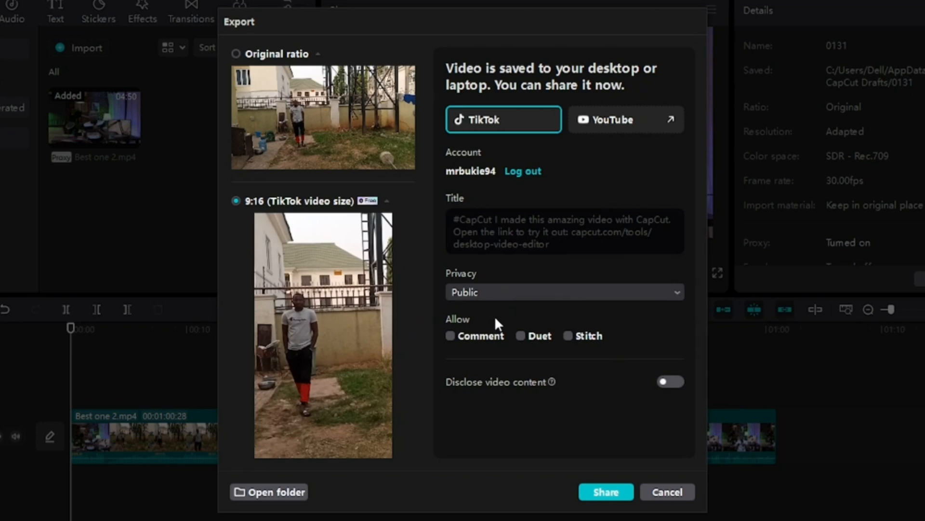
{"action": "left_click", "coordinate": [450, 336]}
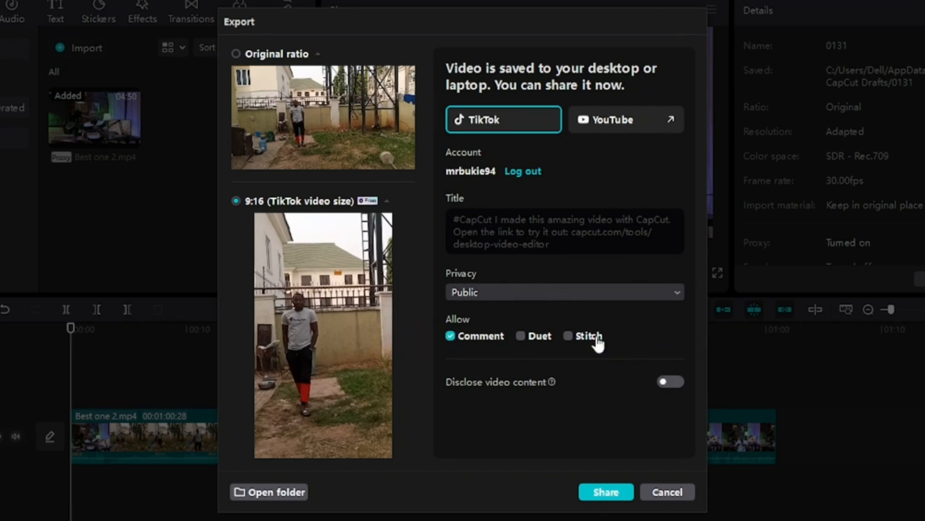
{"action": "mouse_move", "coordinate": [608, 346]}
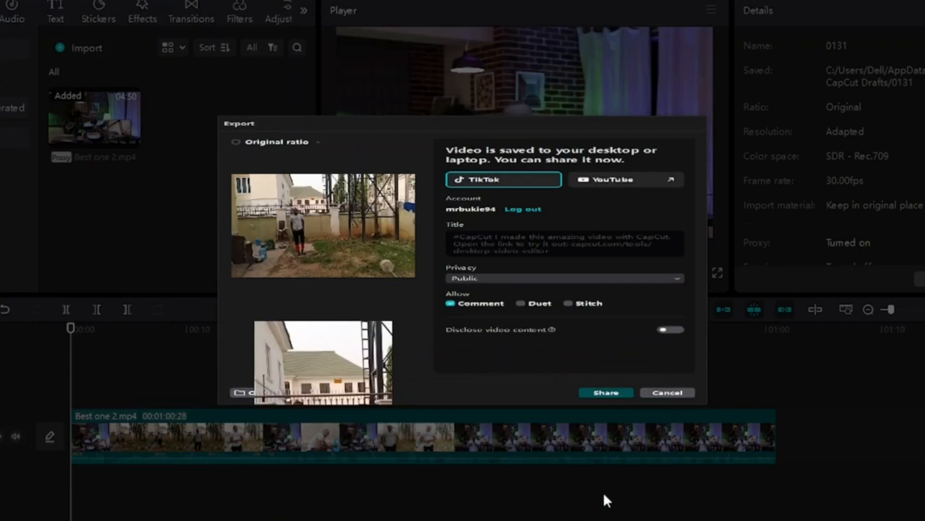
Share the 9:16 video to TikTok as a public post with comments allowed
{"action": "left_click", "coordinate": [605, 392]}
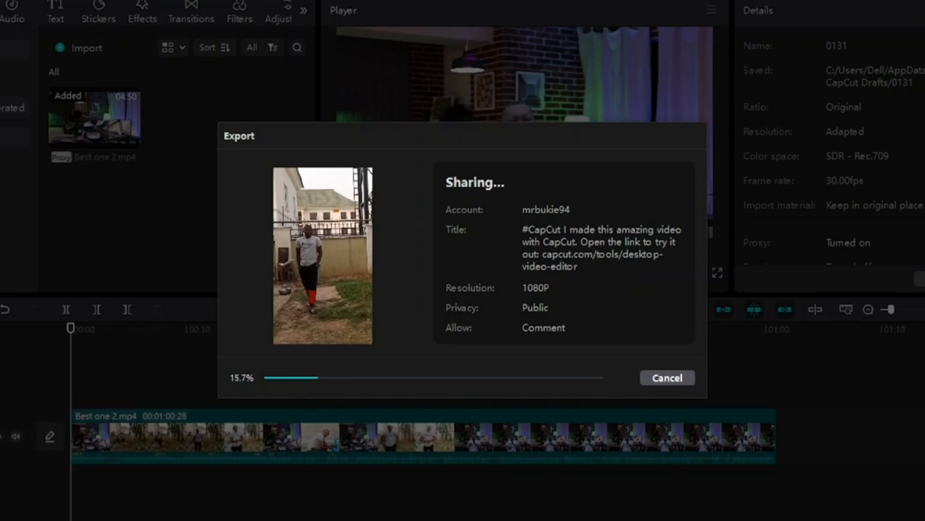
{"action": "mouse_move", "coordinate": [411, 302]}
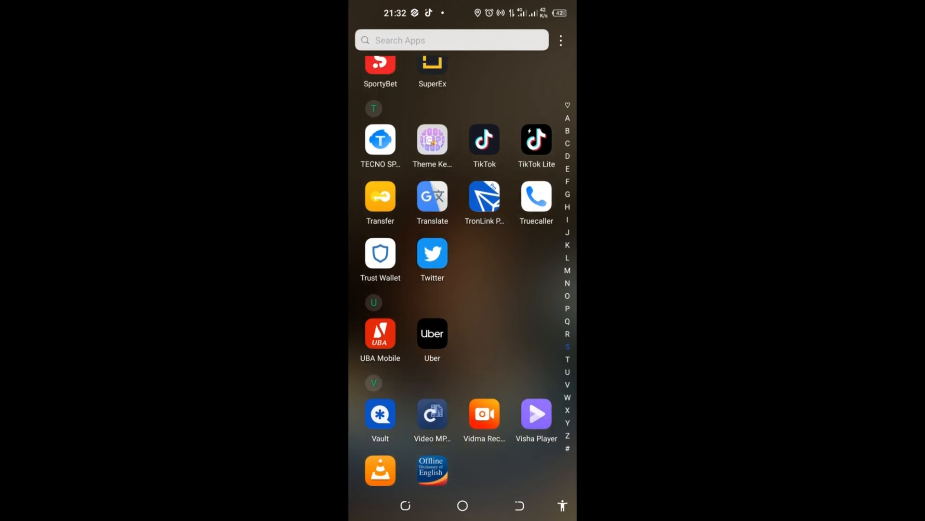
Launch TikTok on the phone to the account's profile page
{"action": "left_click", "coordinate": [483, 140]}
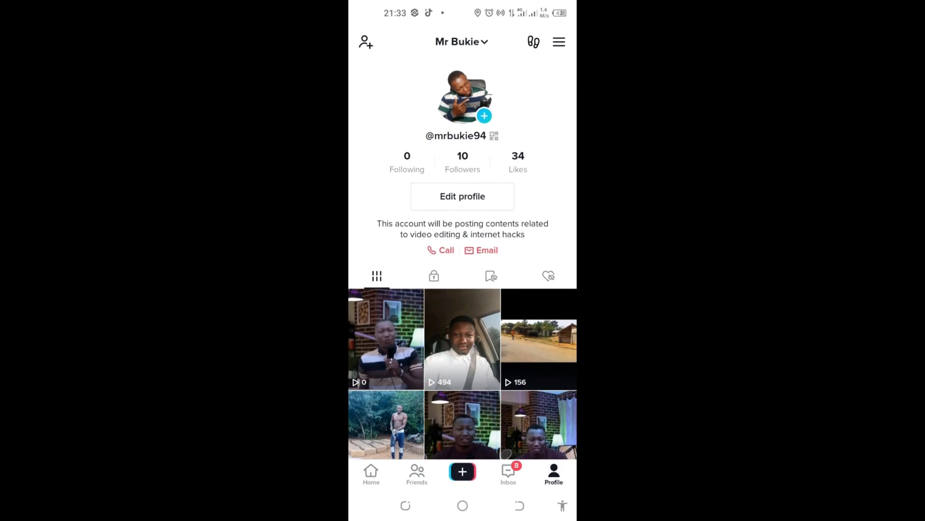
Play the newly posted video and confirm its comments panel opens
{"action": "left_click", "coordinate": [386, 339]}
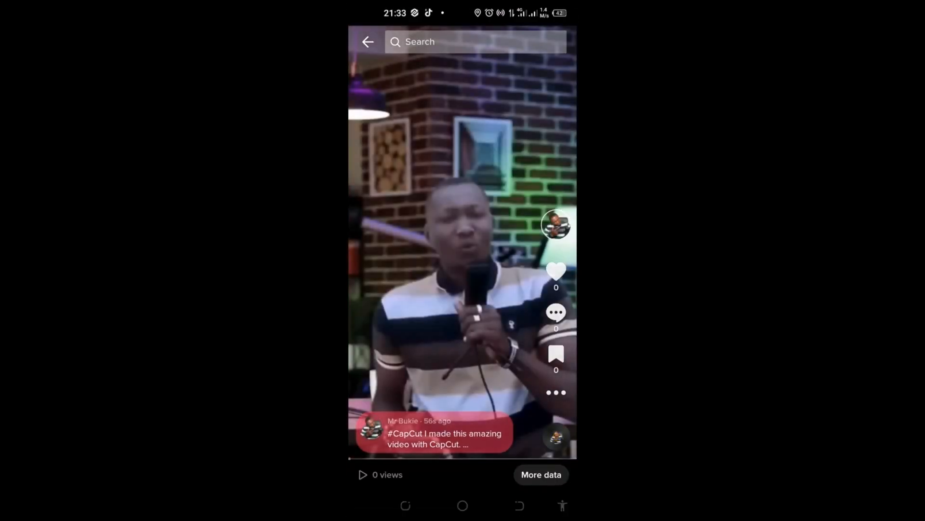
{"action": "left_click", "coordinate": [556, 312]}
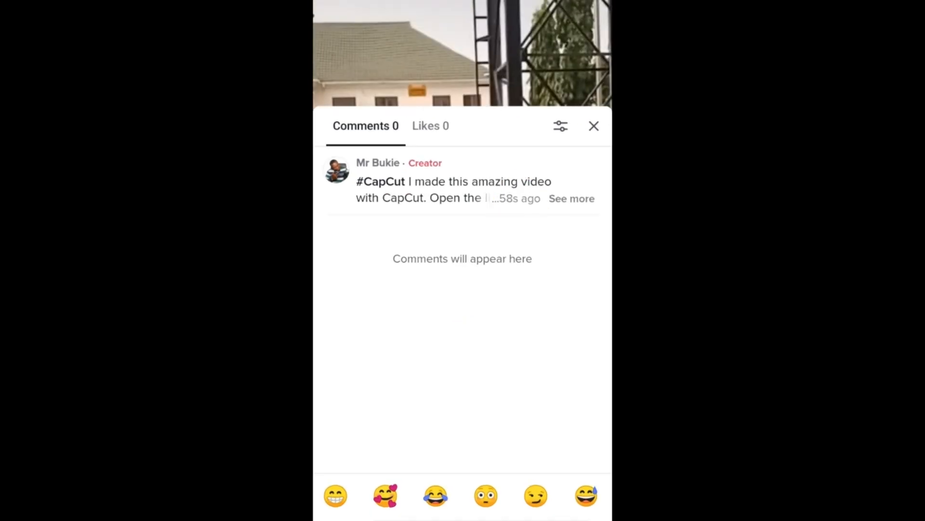
{"action": "left_click", "coordinate": [594, 126]}
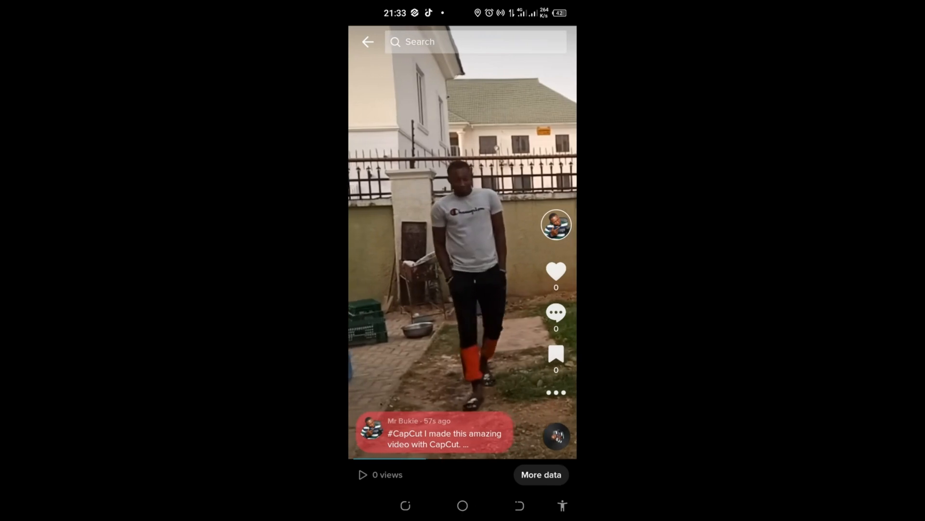